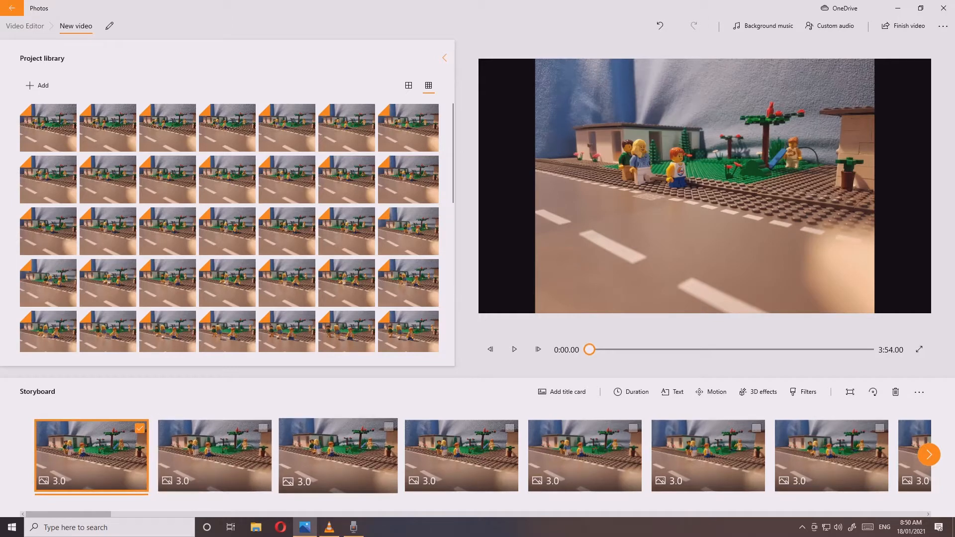
Step: Select every storyboard image from the first to the last, each still at 3.0 s
click(928, 455)
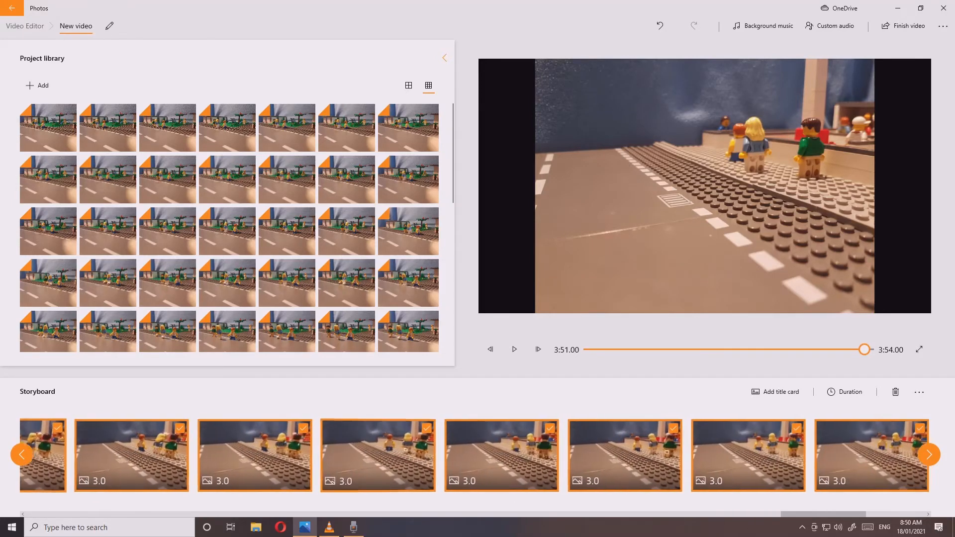
scroll(right, 3)
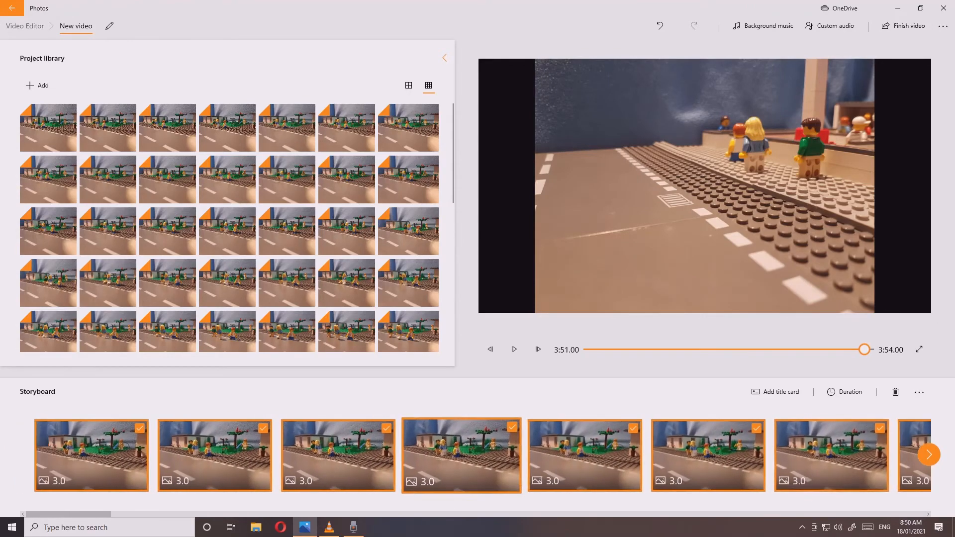
Step: Set the duration of all selected images to 0.05 s, shrinking the video to about 5 s
click(845, 392)
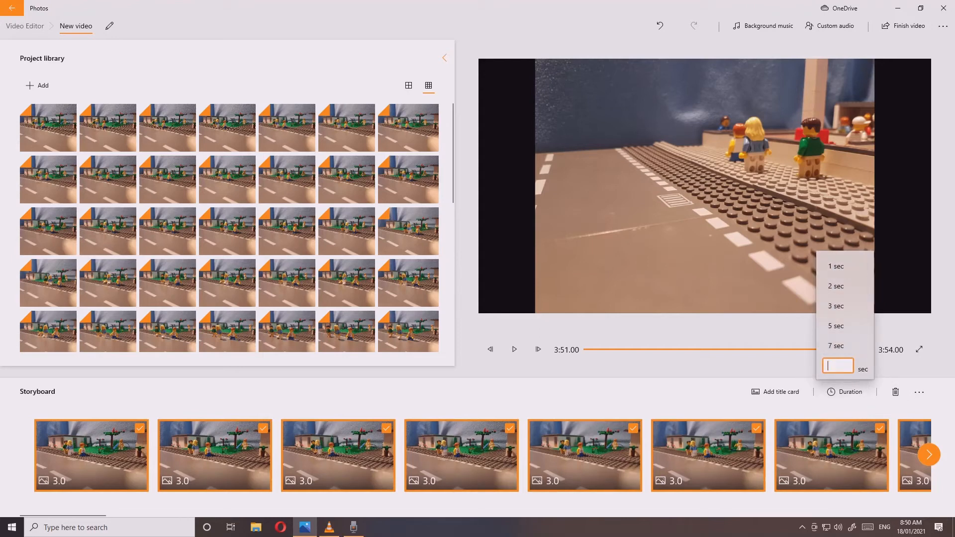
text(0.0)
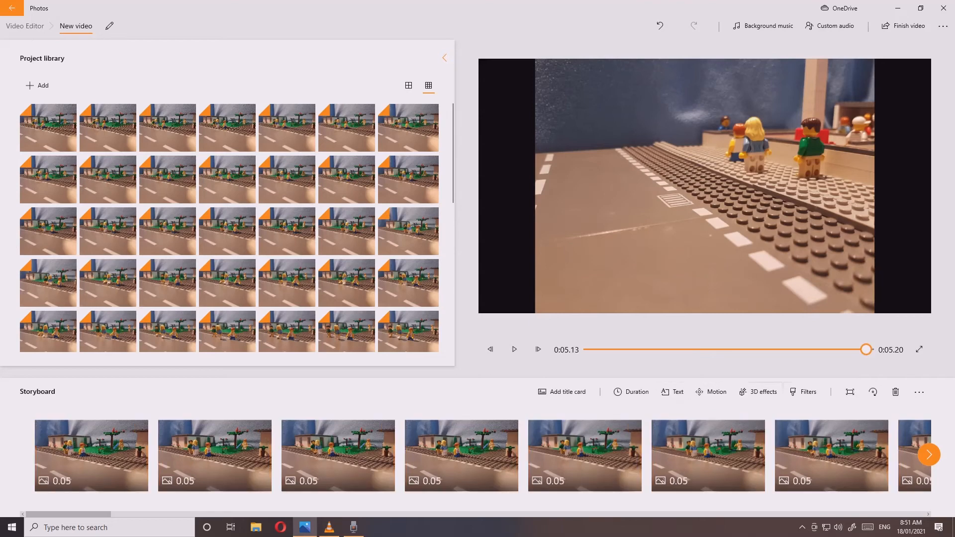
click(928, 454)
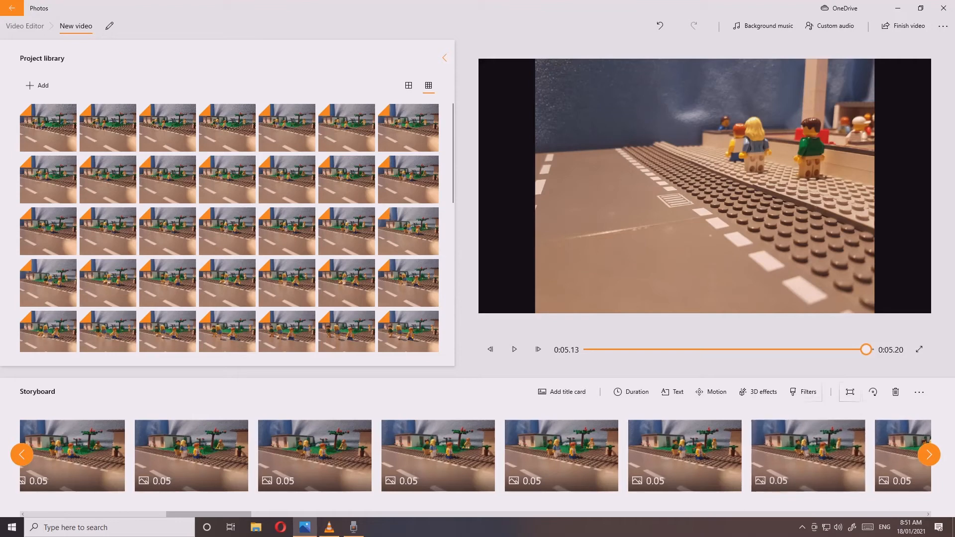
click(630, 392)
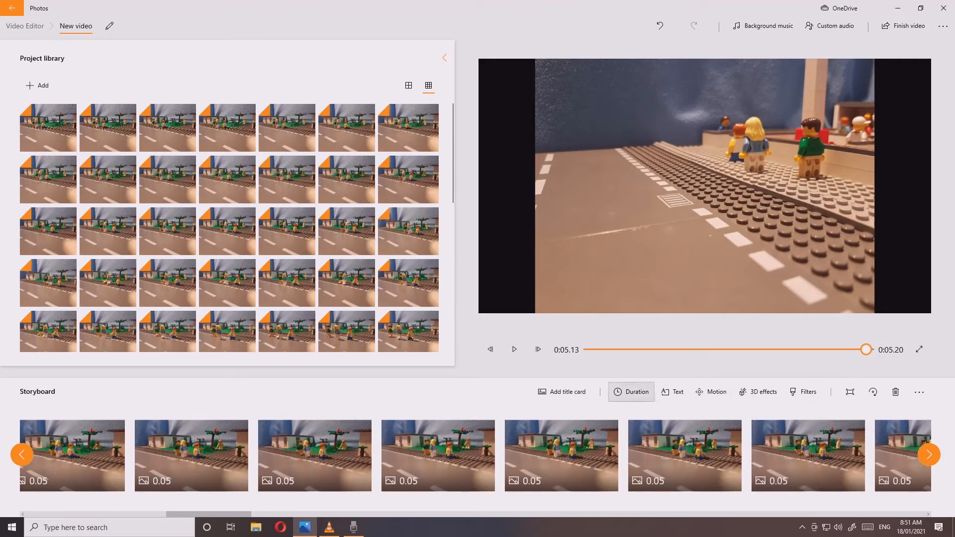
mouse_move(560, 455)
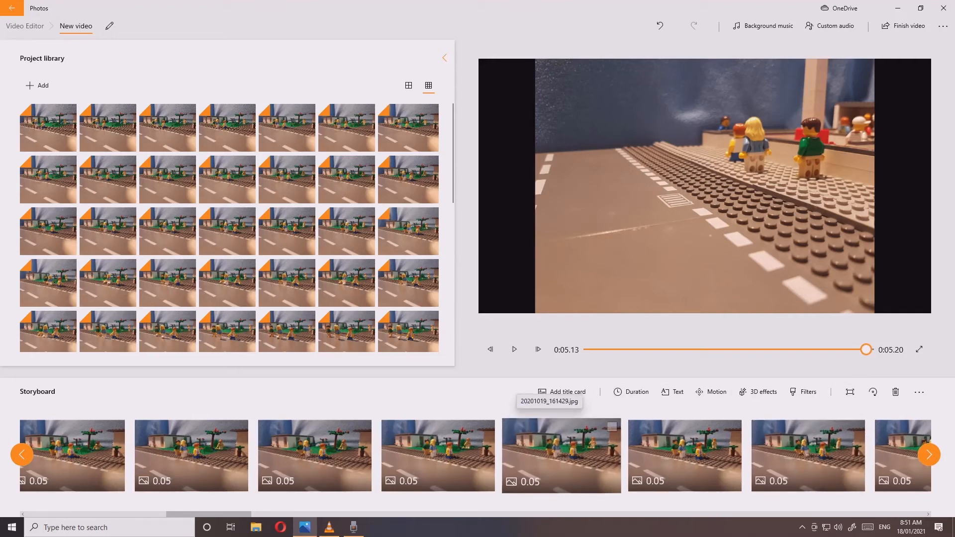